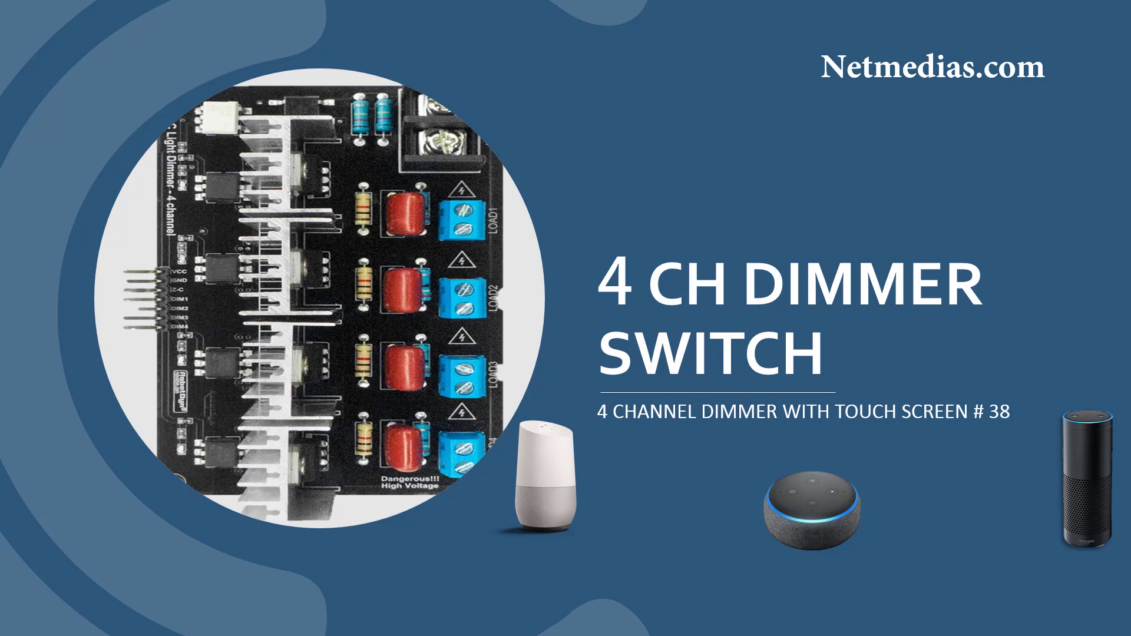
{"action": "mouse_move", "coordinate": [872, 479]}
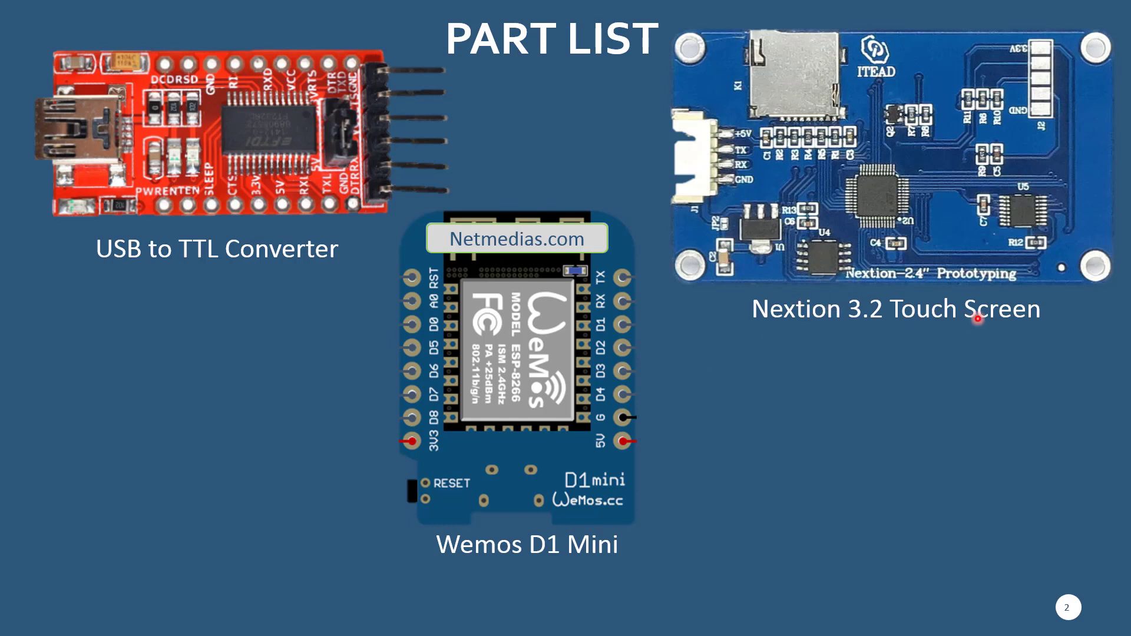
{"action": "mouse_move", "coordinate": [892, 282]}
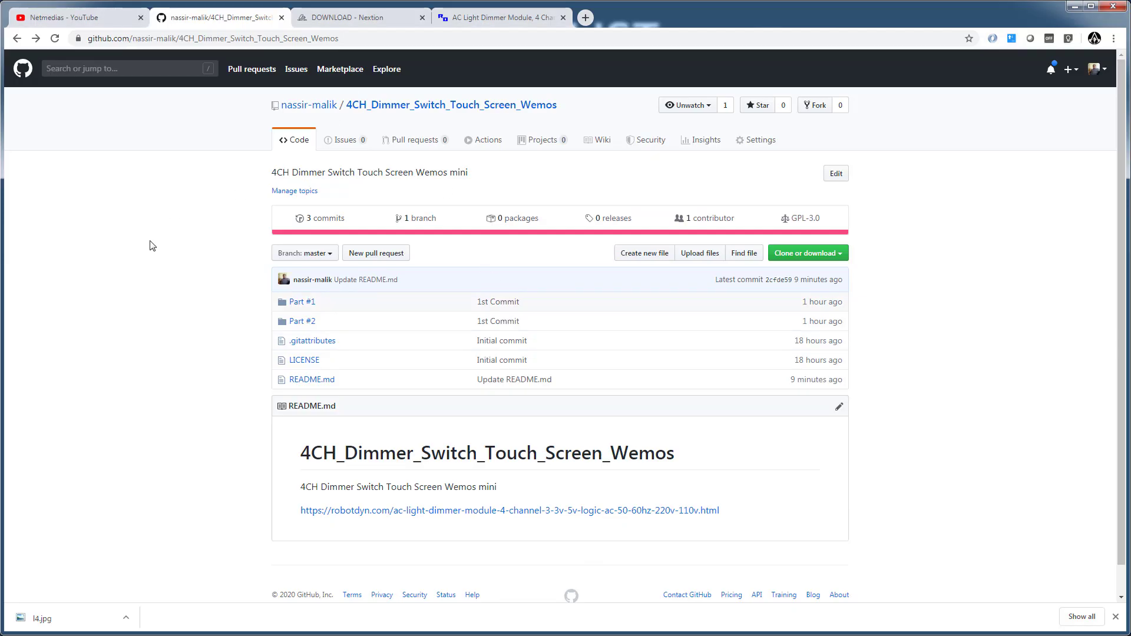
{"action": "mouse_move", "coordinate": [300, 302]}
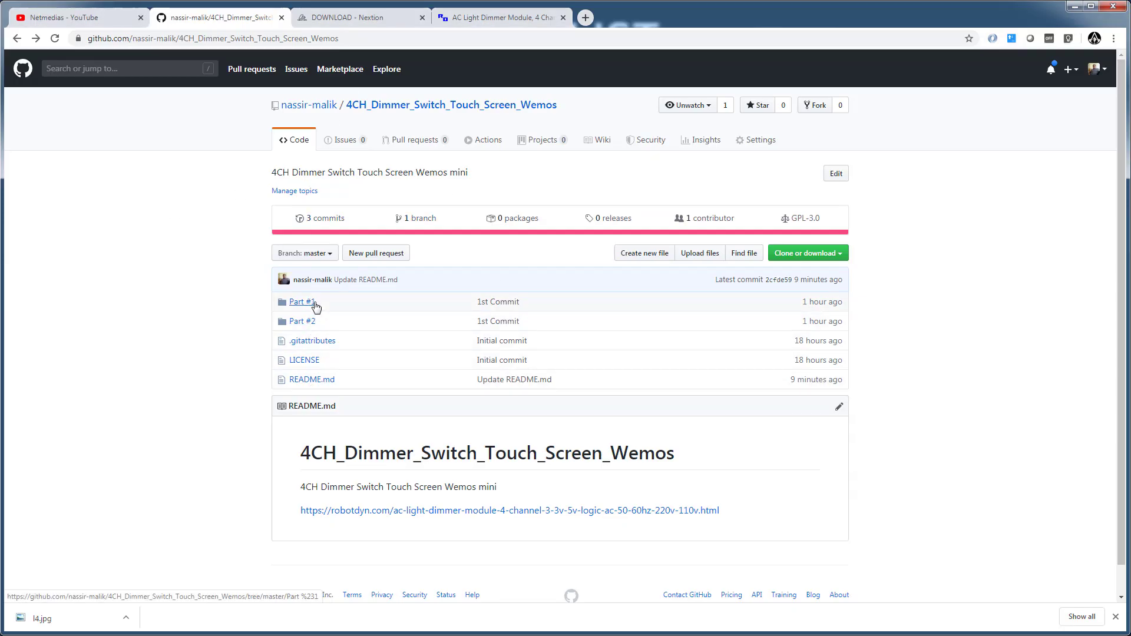
{"action": "mouse_move", "coordinate": [302, 301]}
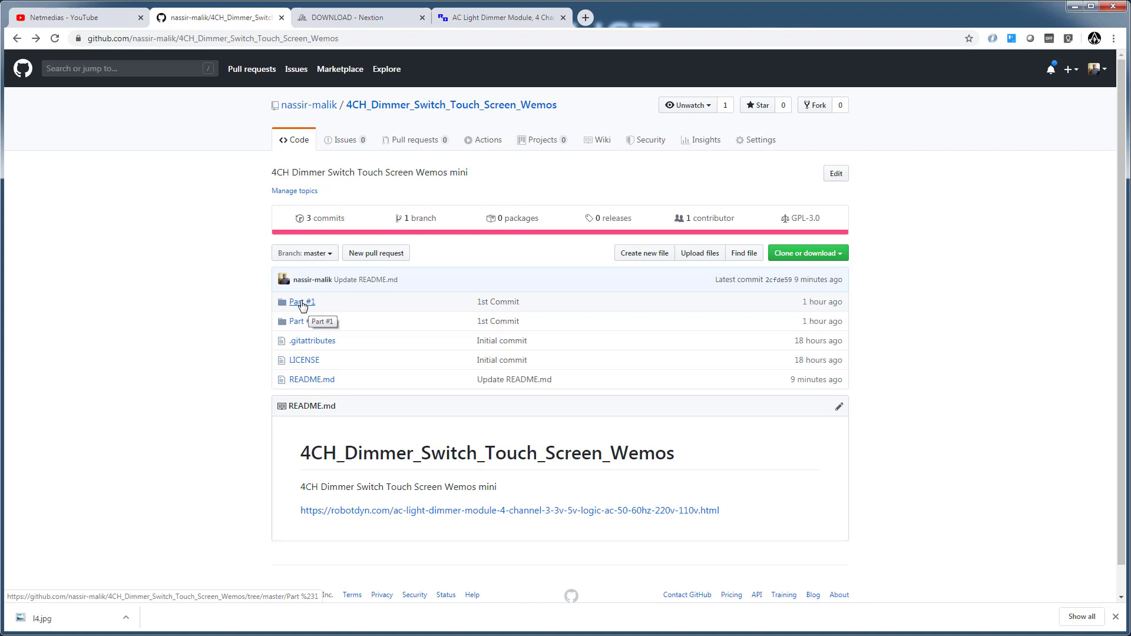
{"action": "mouse_move", "coordinate": [310, 306]}
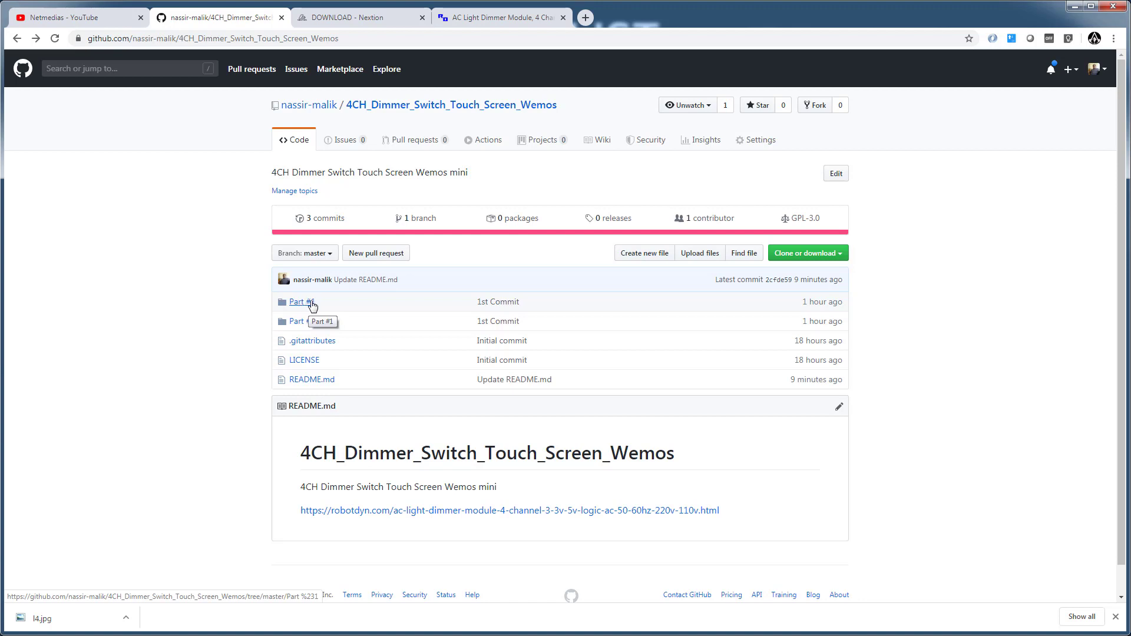
{"action": "mouse_move", "coordinate": [311, 307]}
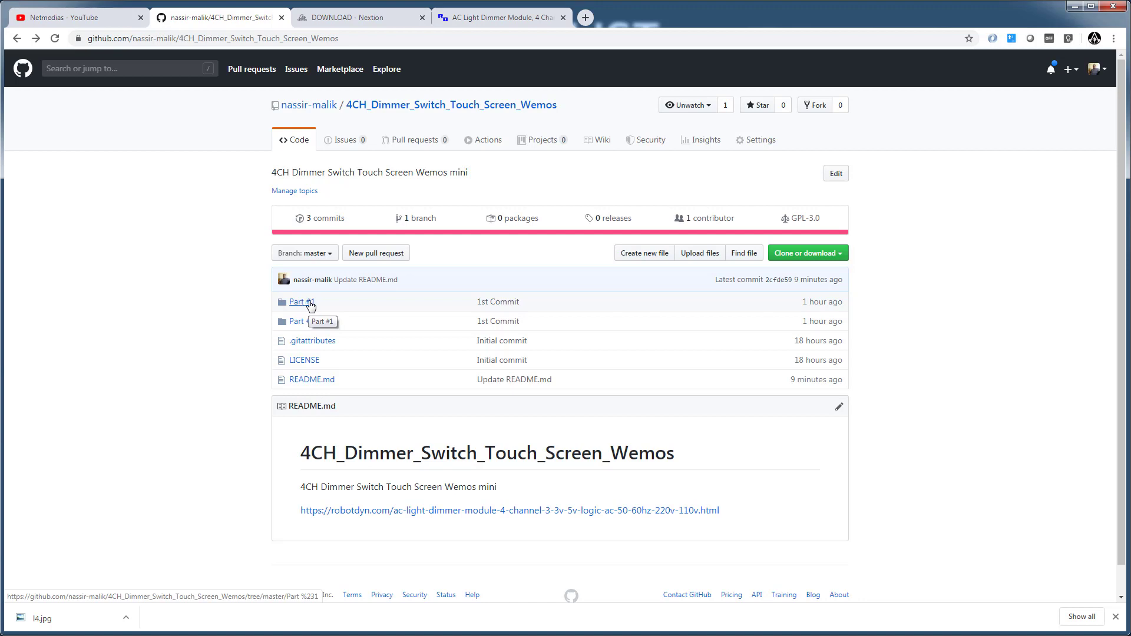
{"action": "mouse_move", "coordinate": [299, 321]}
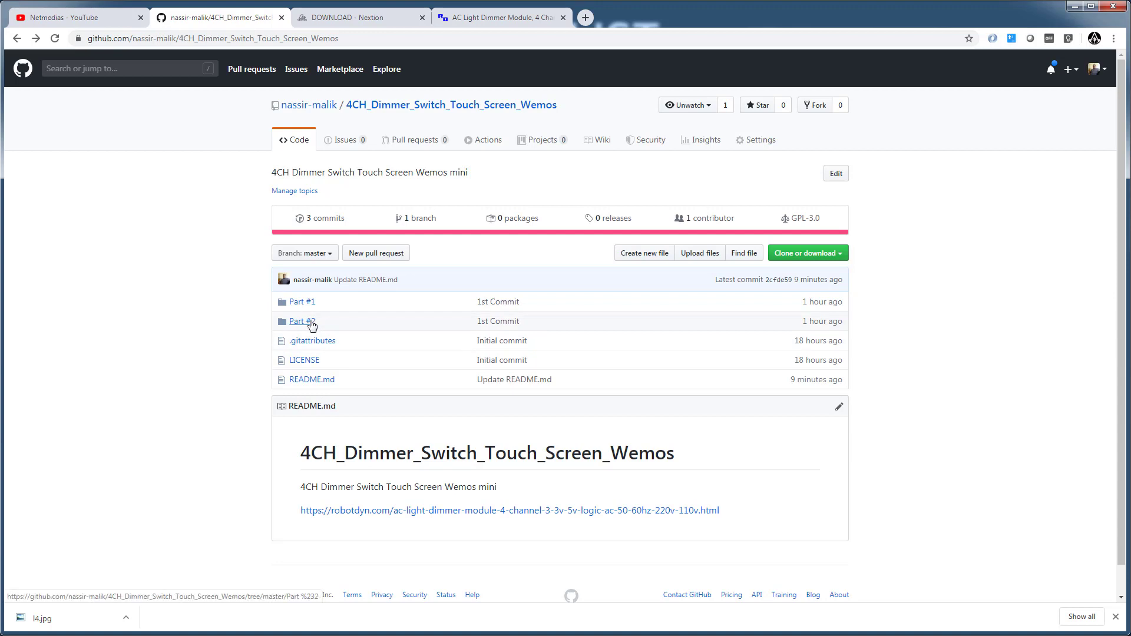
{"action": "mouse_move", "coordinate": [300, 321]}
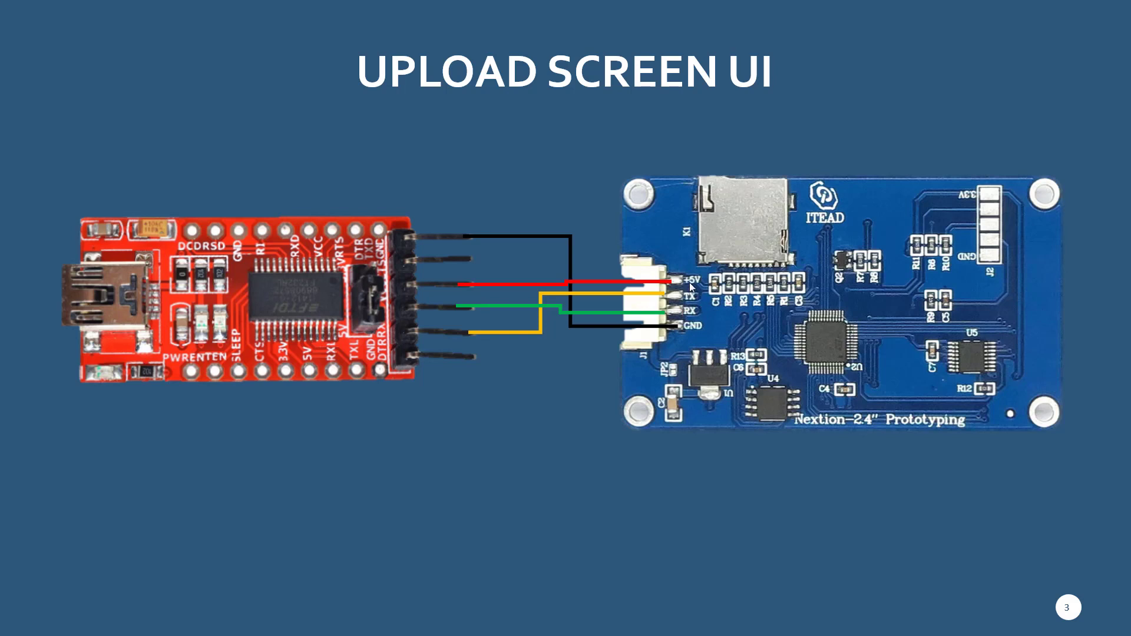
Advance the slideshow to slide 3, Upload Screen UI with the converter wiring
{"action": "left_click", "coordinate": [448, 296]}
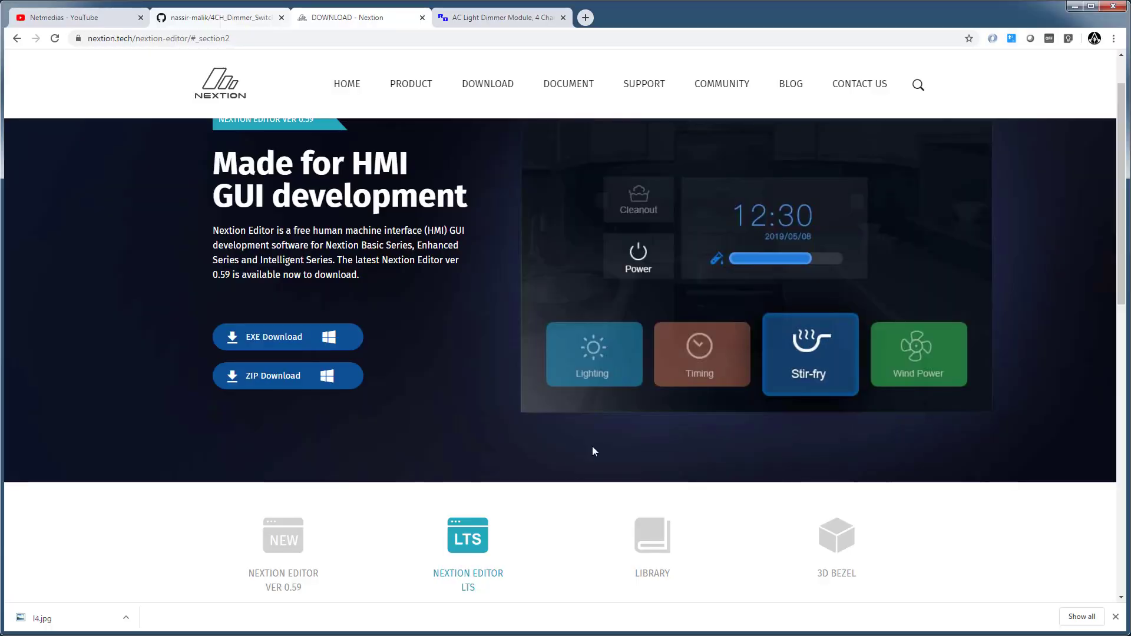
{"action": "mouse_move", "coordinate": [425, 355]}
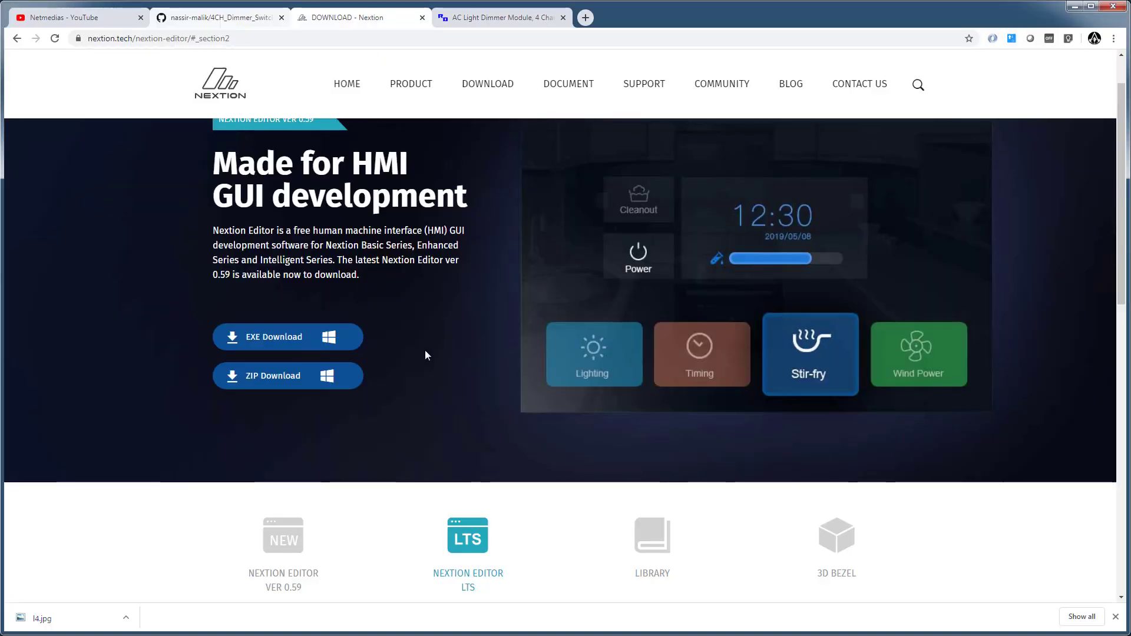
{"action": "mouse_move", "coordinate": [475, 568]}
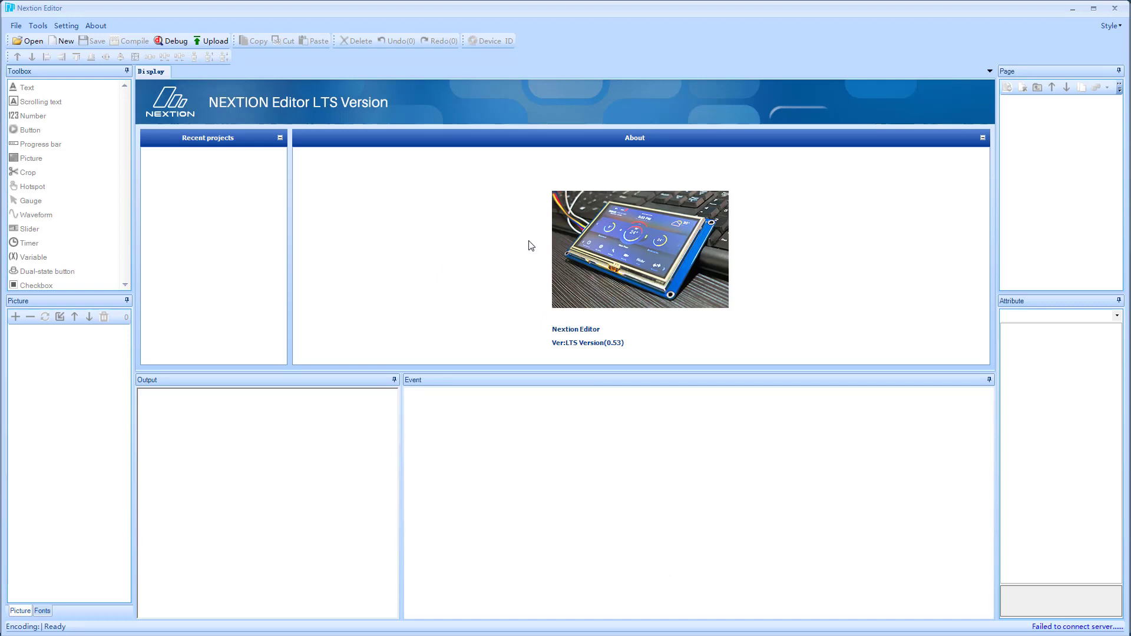
{"action": "left_click", "coordinate": [96, 25]}
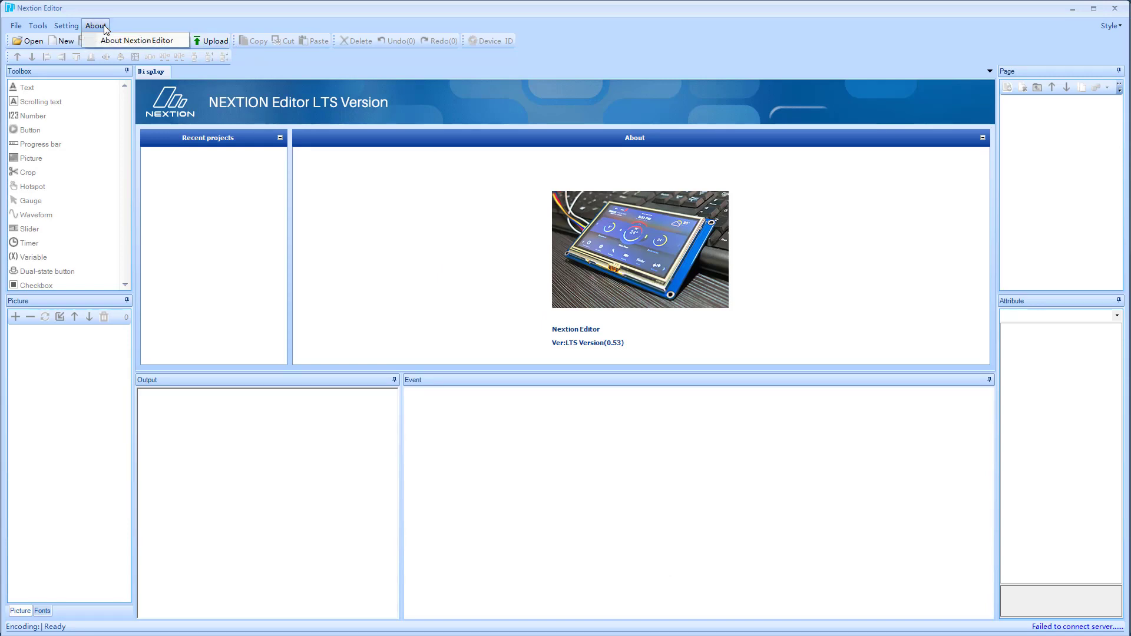
{"action": "left_click", "coordinate": [134, 40]}
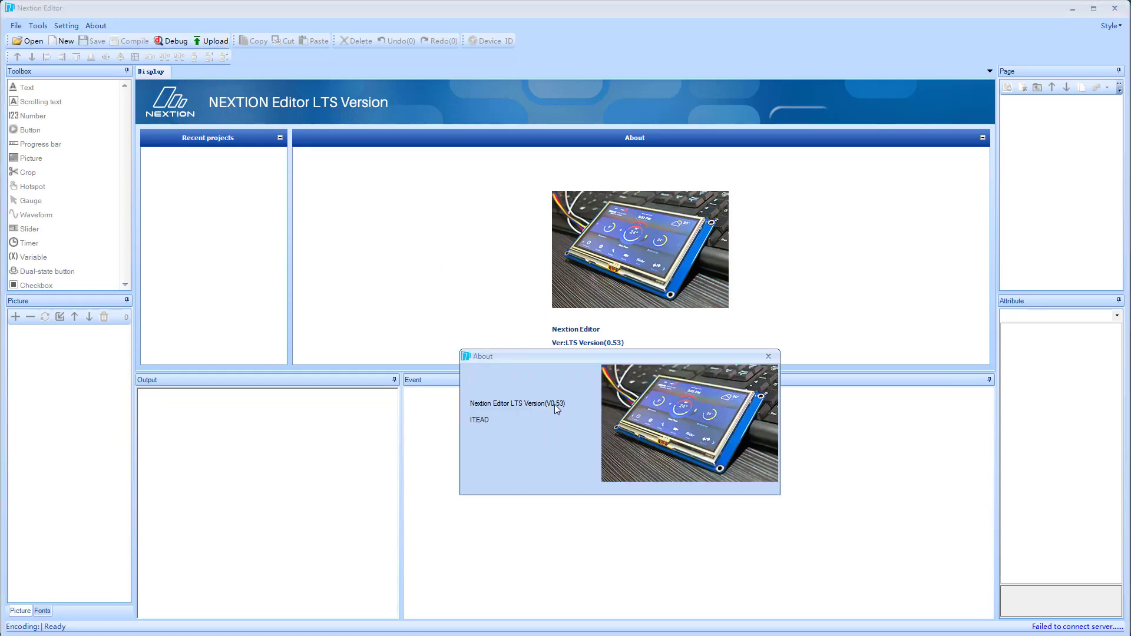
{"action": "mouse_move", "coordinate": [564, 410]}
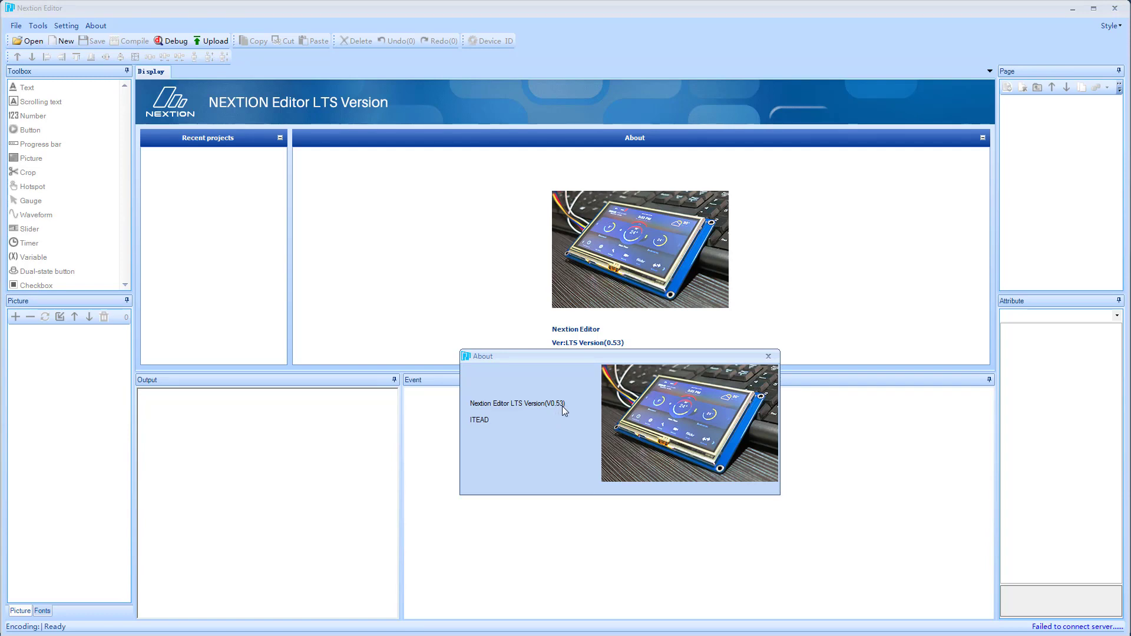
{"action": "left_click", "coordinate": [767, 356]}
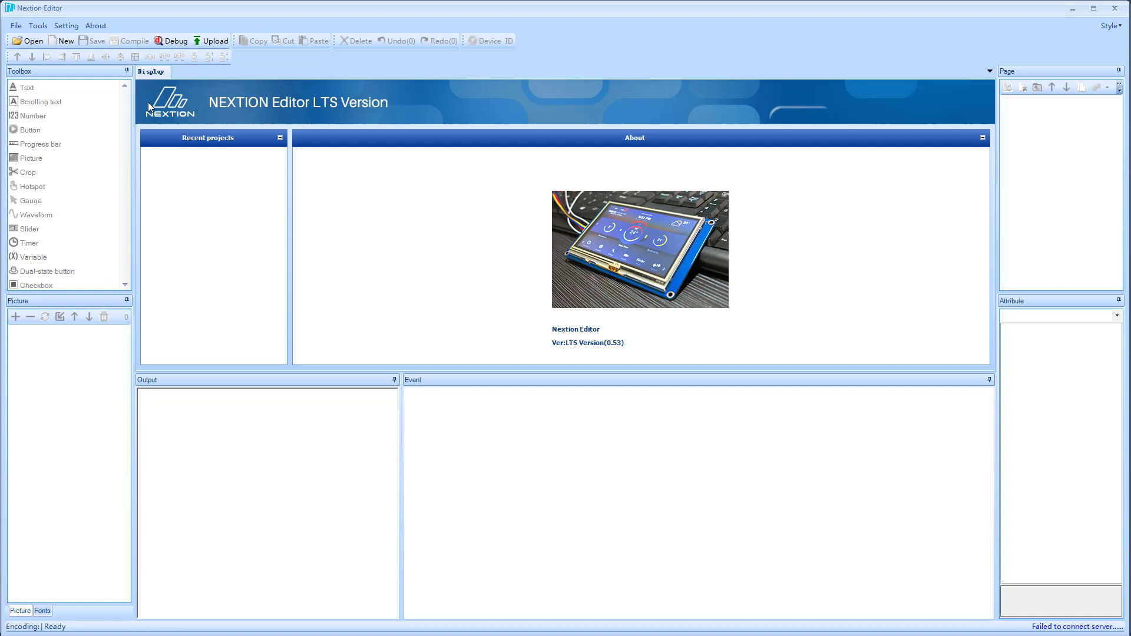
Open the TouchDimmer.HMI project from the Part #1 folder
{"action": "left_click", "coordinate": [15, 25]}
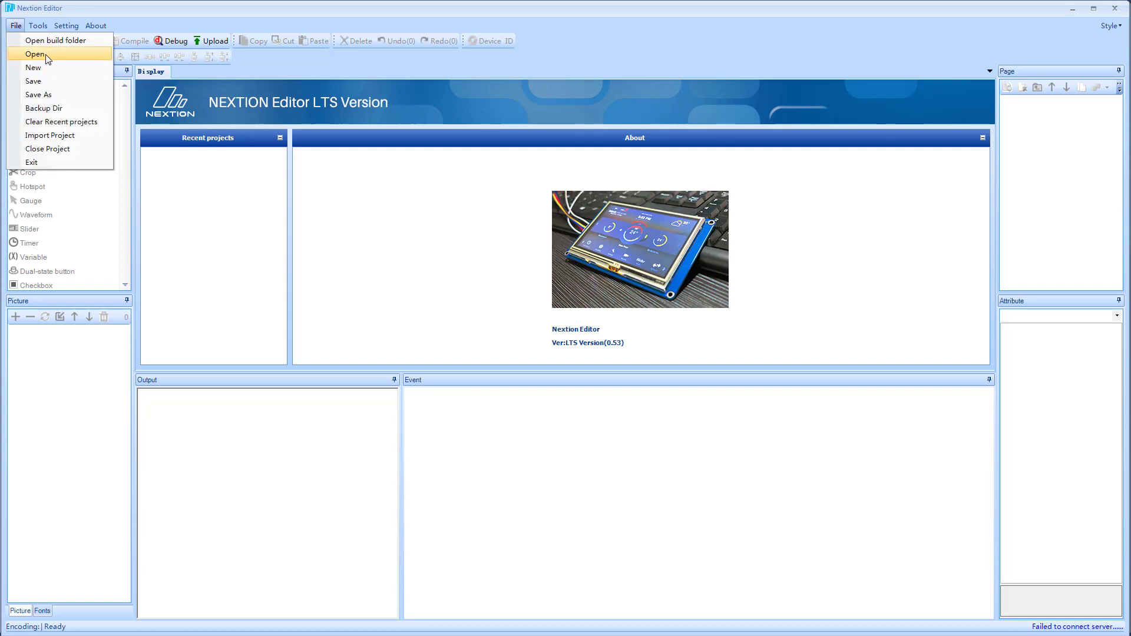
{"action": "left_click", "coordinate": [35, 53]}
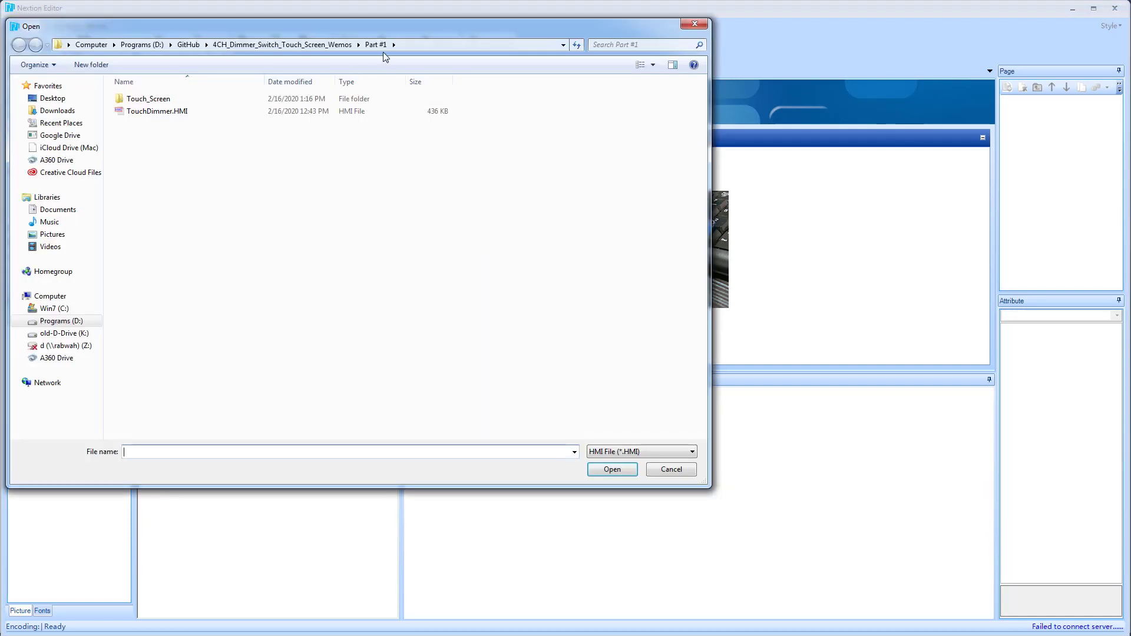
{"action": "left_click", "coordinate": [157, 111]}
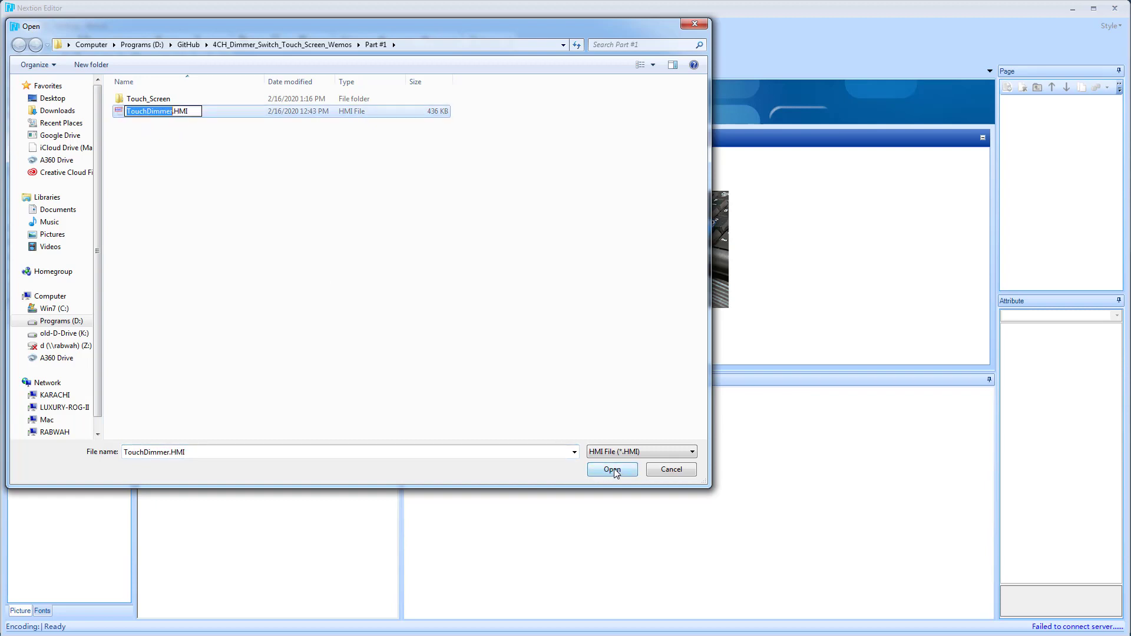
{"action": "left_click", "coordinate": [612, 469]}
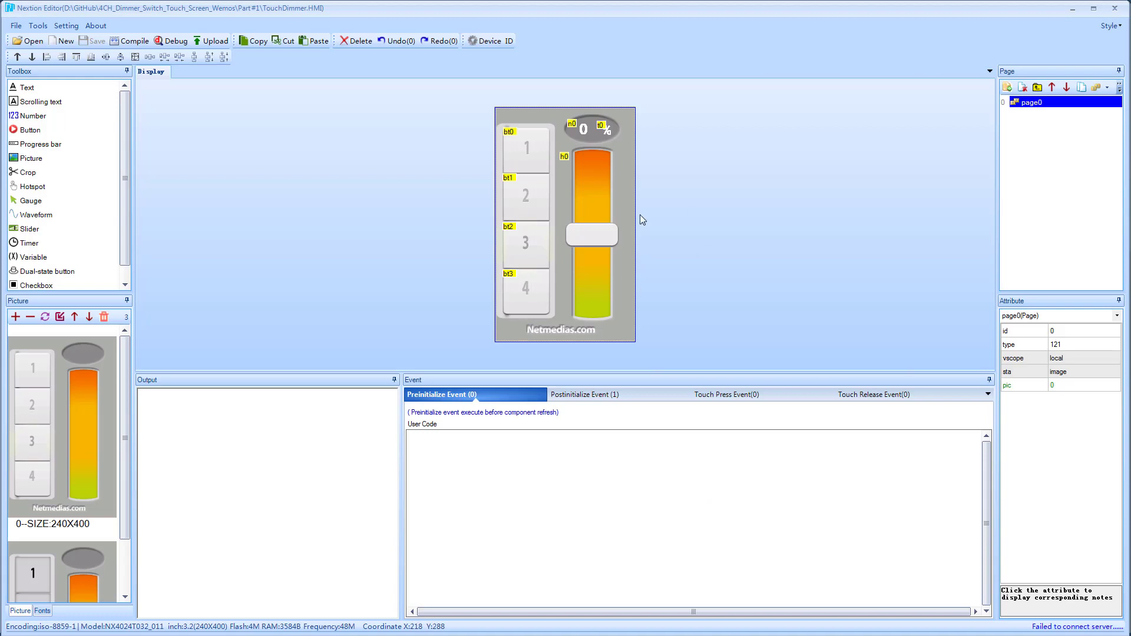
{"action": "mouse_move", "coordinate": [609, 330]}
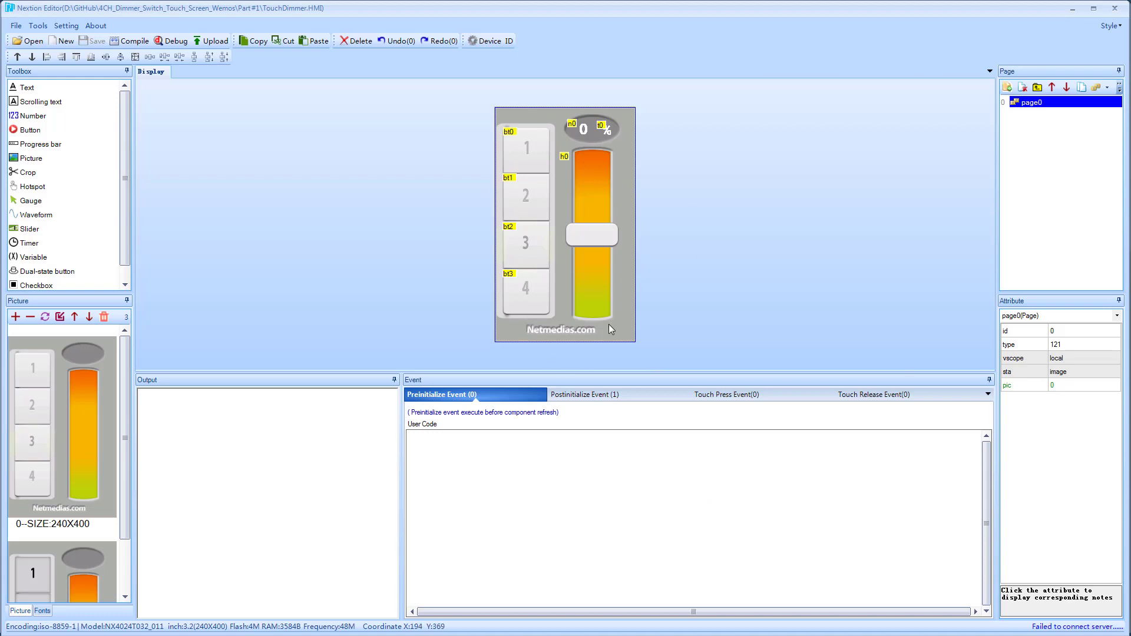
{"action": "left_click", "coordinate": [129, 40]}
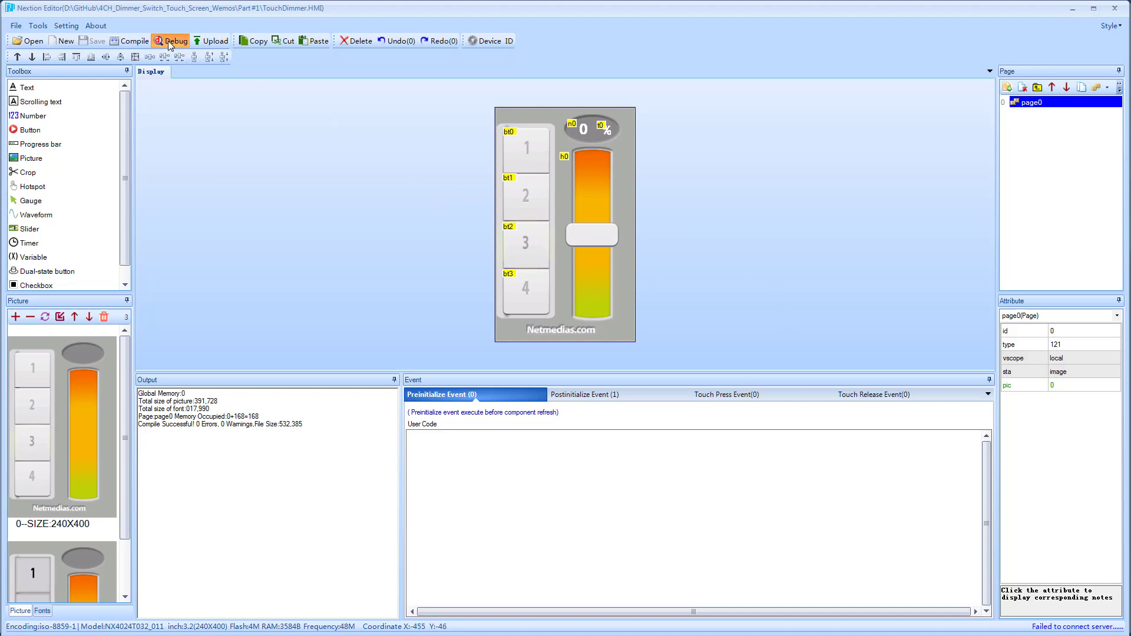
{"action": "left_click", "coordinate": [169, 40]}
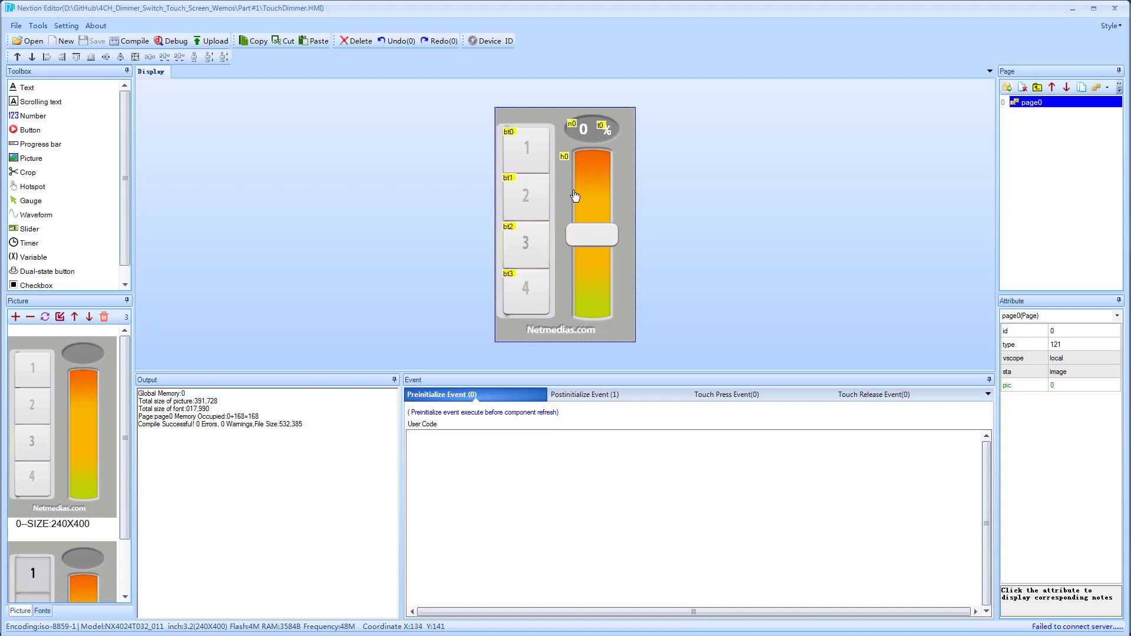
{"action": "left_click", "coordinate": [527, 150]}
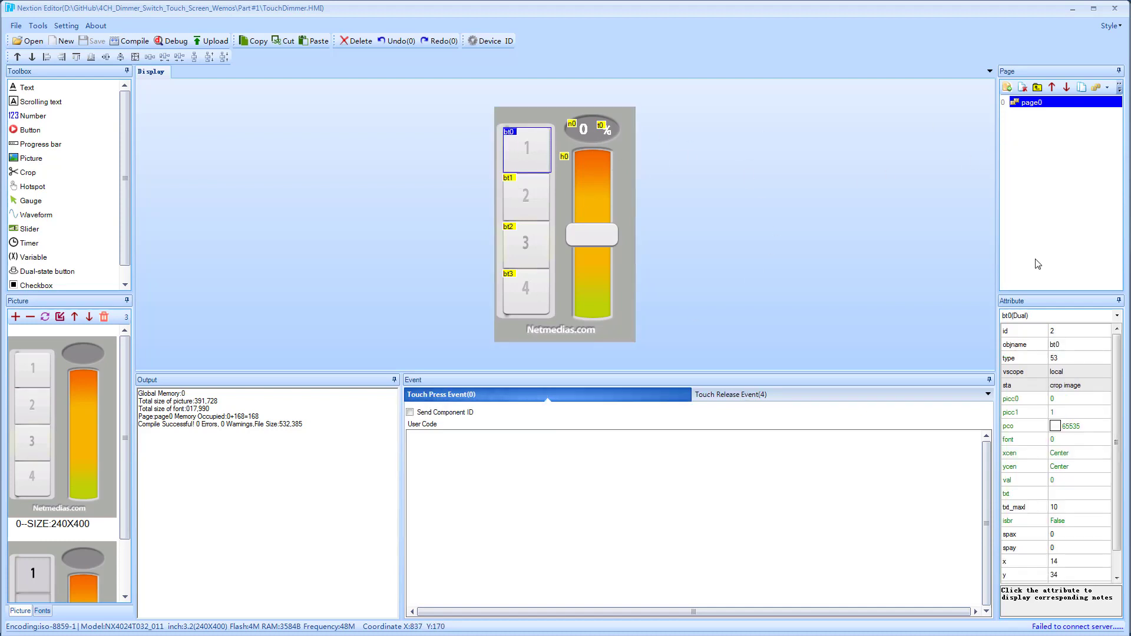
{"action": "left_click", "coordinate": [1070, 344]}
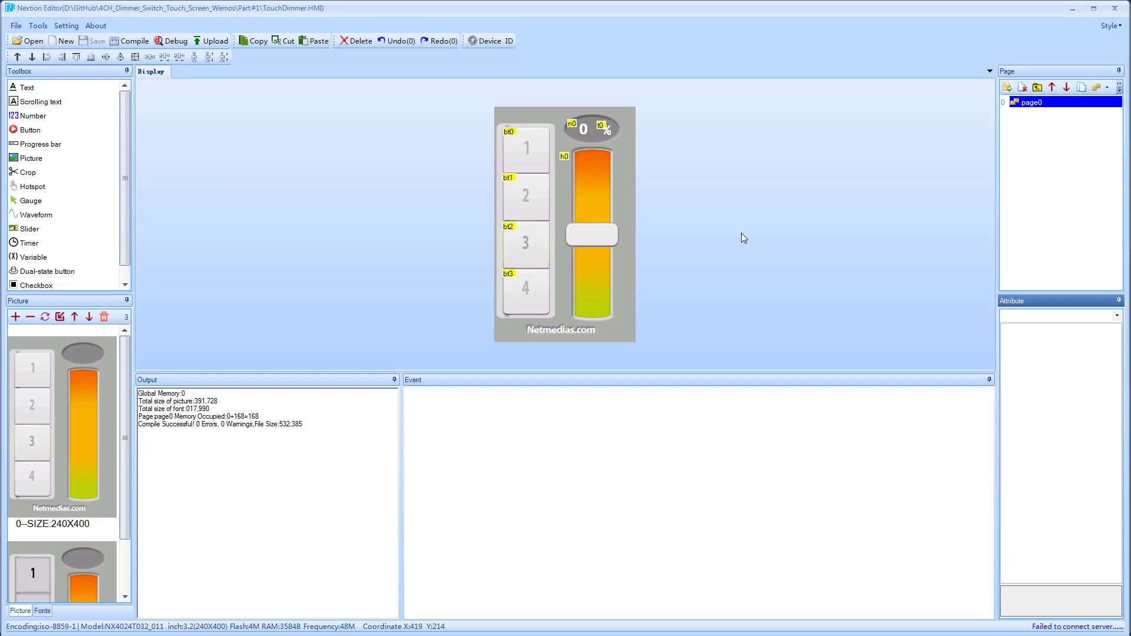
{"action": "mouse_move", "coordinate": [714, 240]}
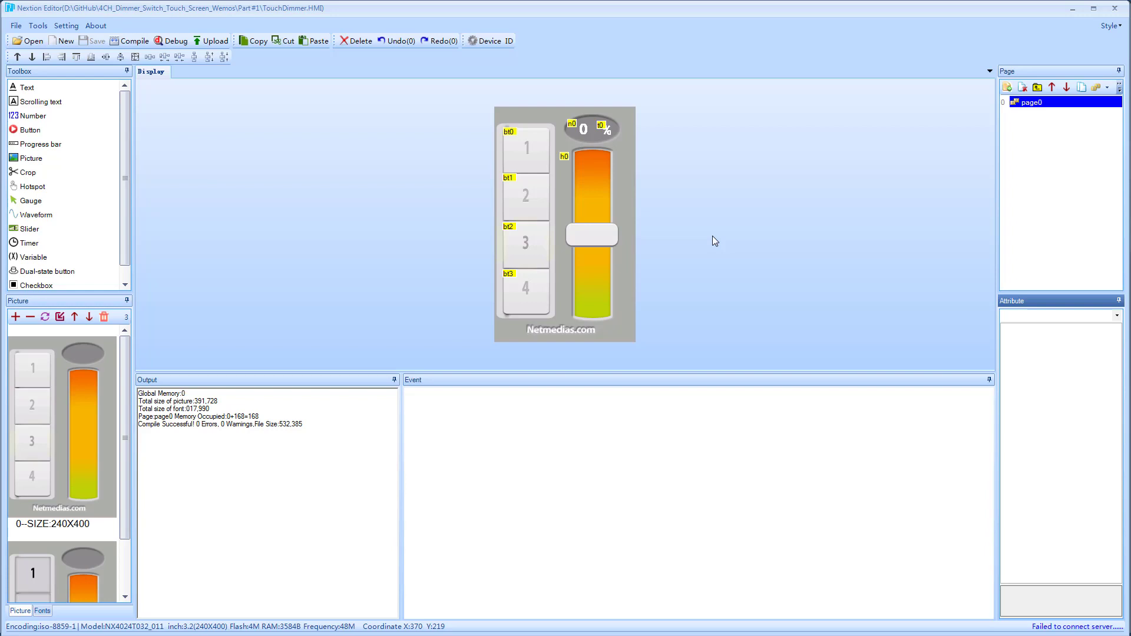
{"action": "mouse_move", "coordinate": [701, 278]}
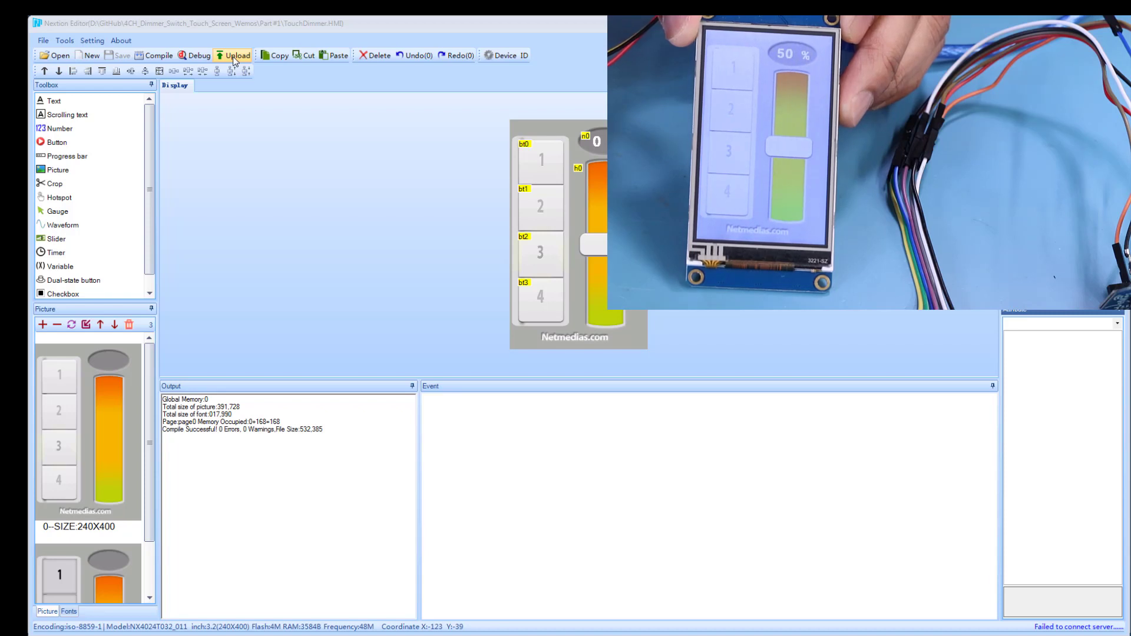
Upload the compiled TouchDimmer interface to the display via Auto search at 115200 baud
{"action": "left_click", "coordinate": [232, 55]}
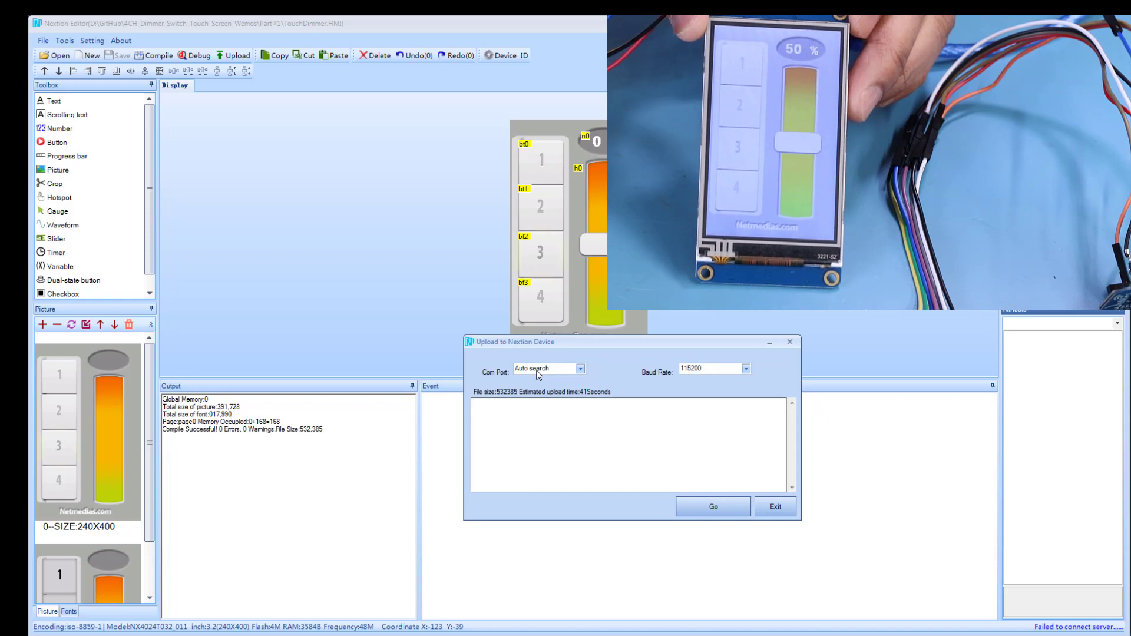
{"action": "left_click", "coordinate": [713, 507]}
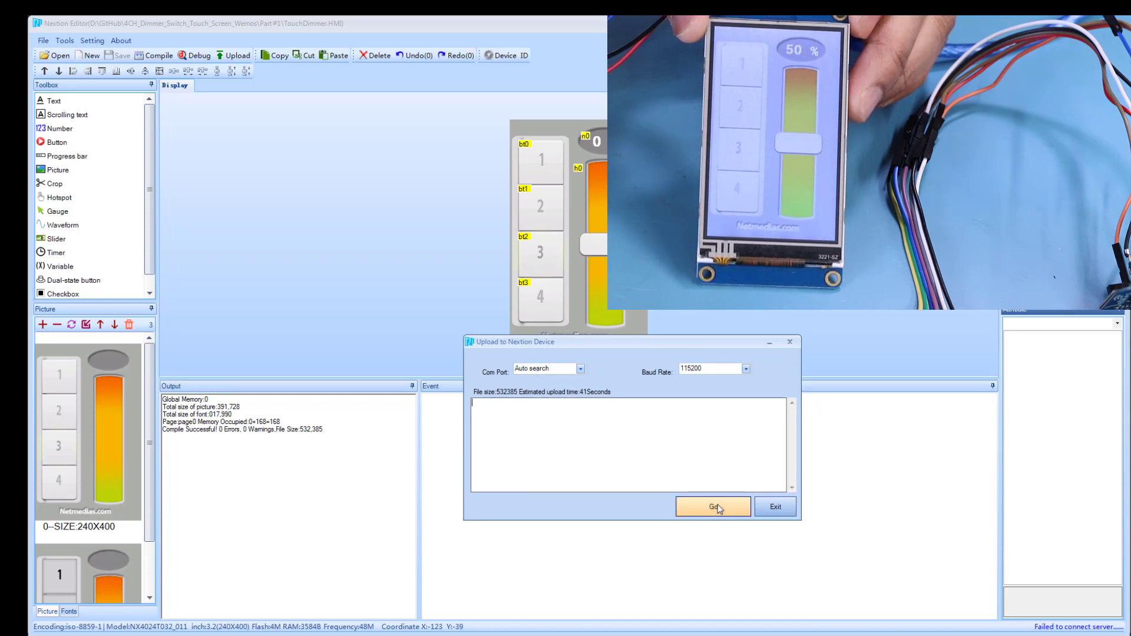
{"action": "left_click", "coordinate": [712, 507]}
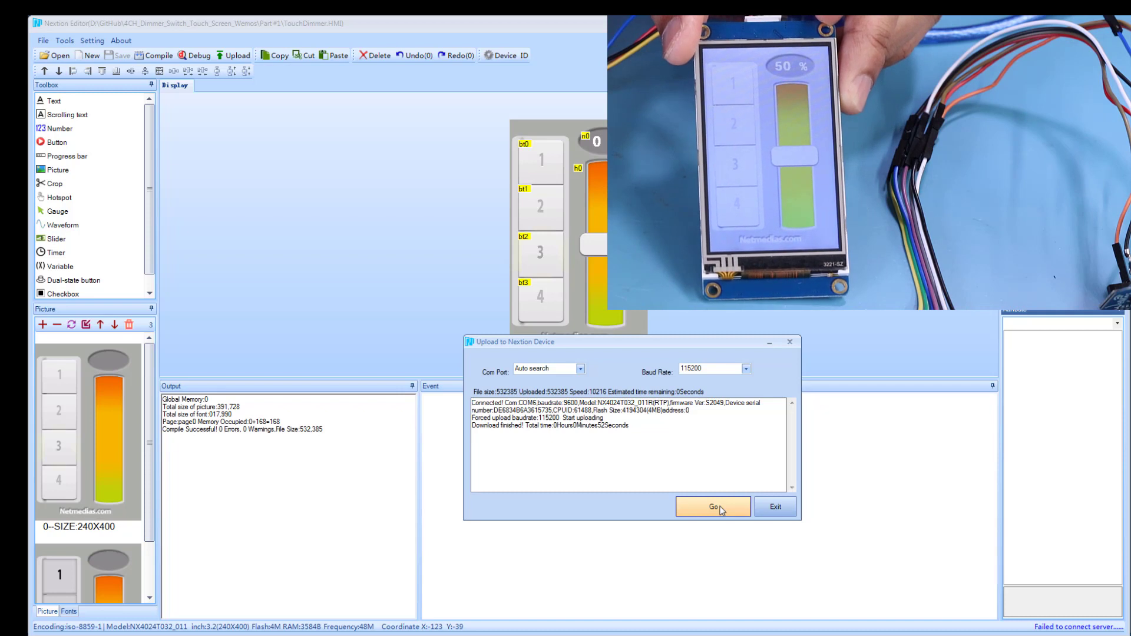
{"action": "mouse_move", "coordinate": [775, 507]}
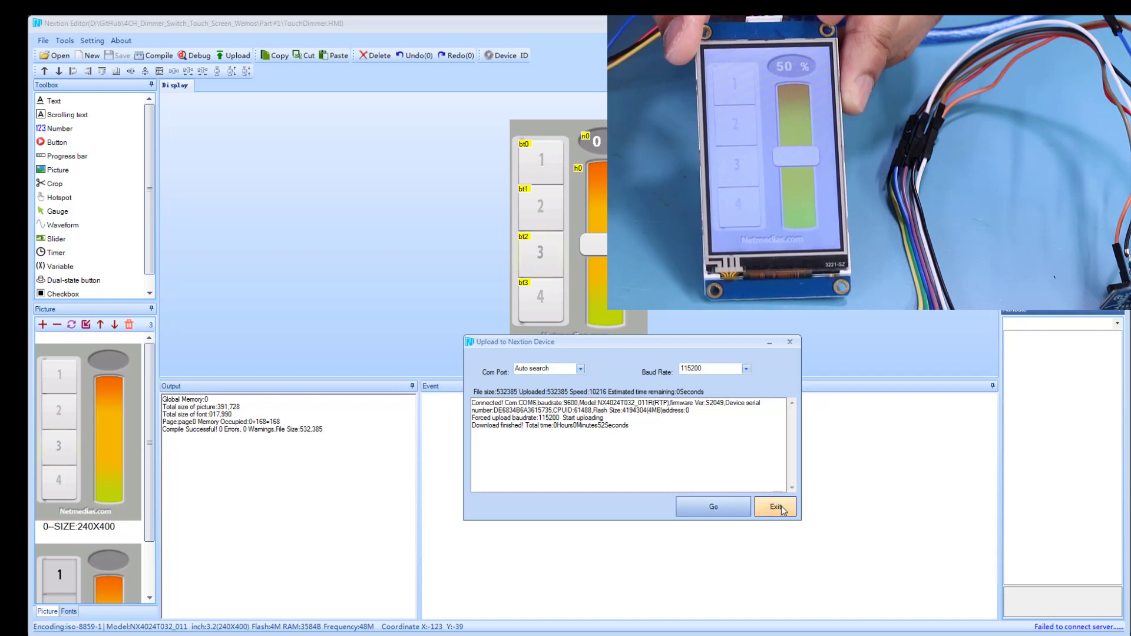
Close the finished upload window and show the Connect Touch Screen wiring slide
{"action": "left_click", "coordinate": [775, 507]}
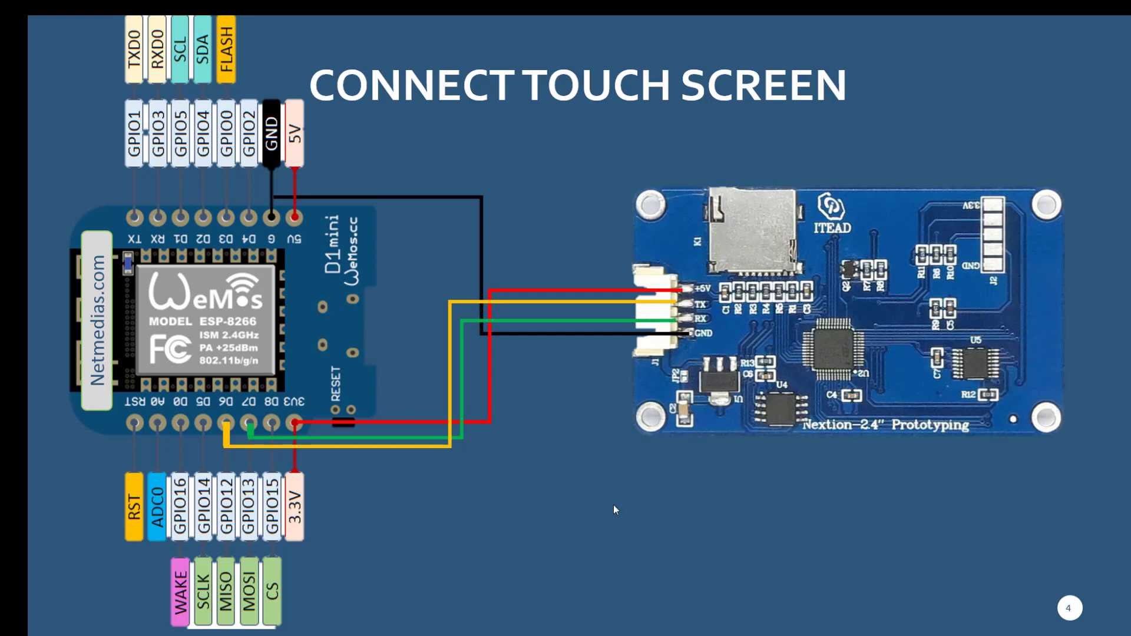
{"action": "mouse_move", "coordinate": [753, 393]}
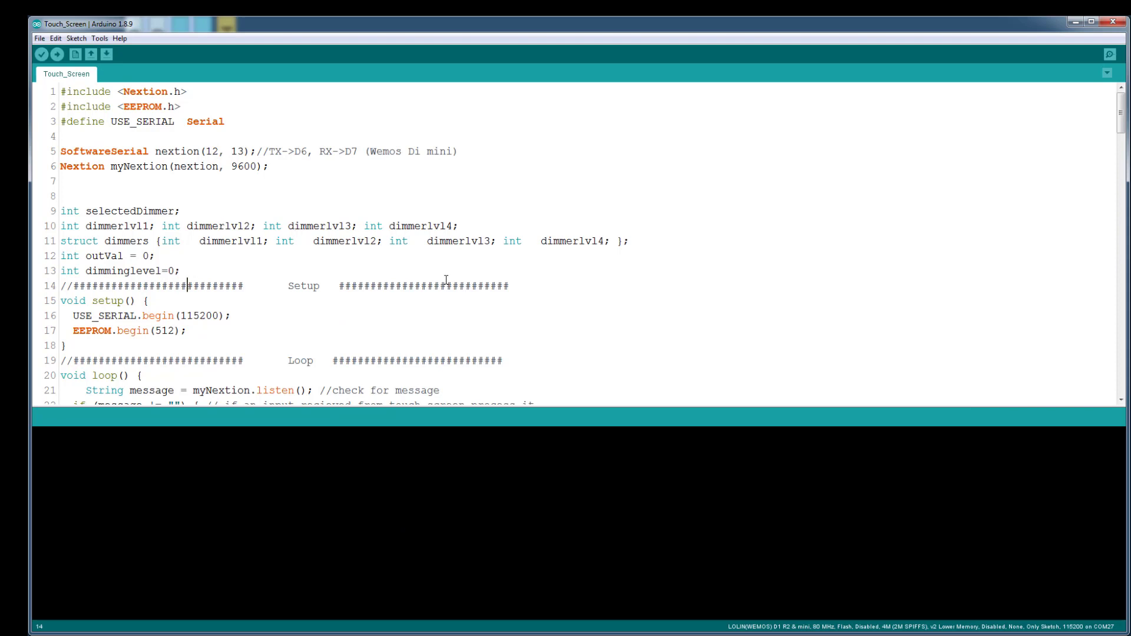
{"action": "mouse_move", "coordinate": [509, 289]}
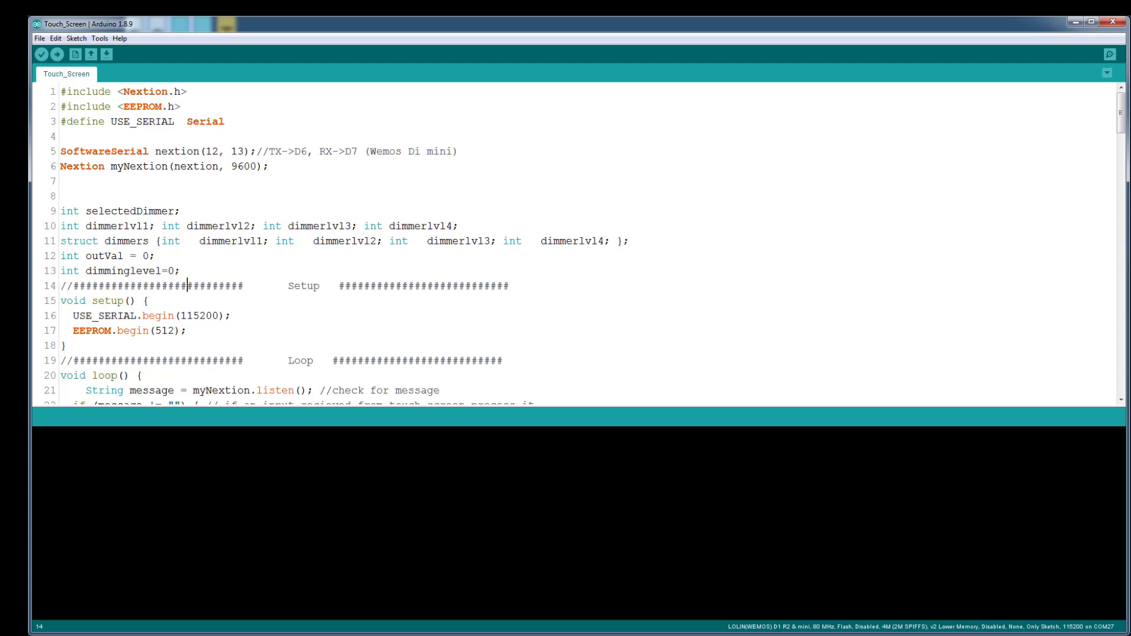
{"action": "mouse_move", "coordinate": [1110, 54]}
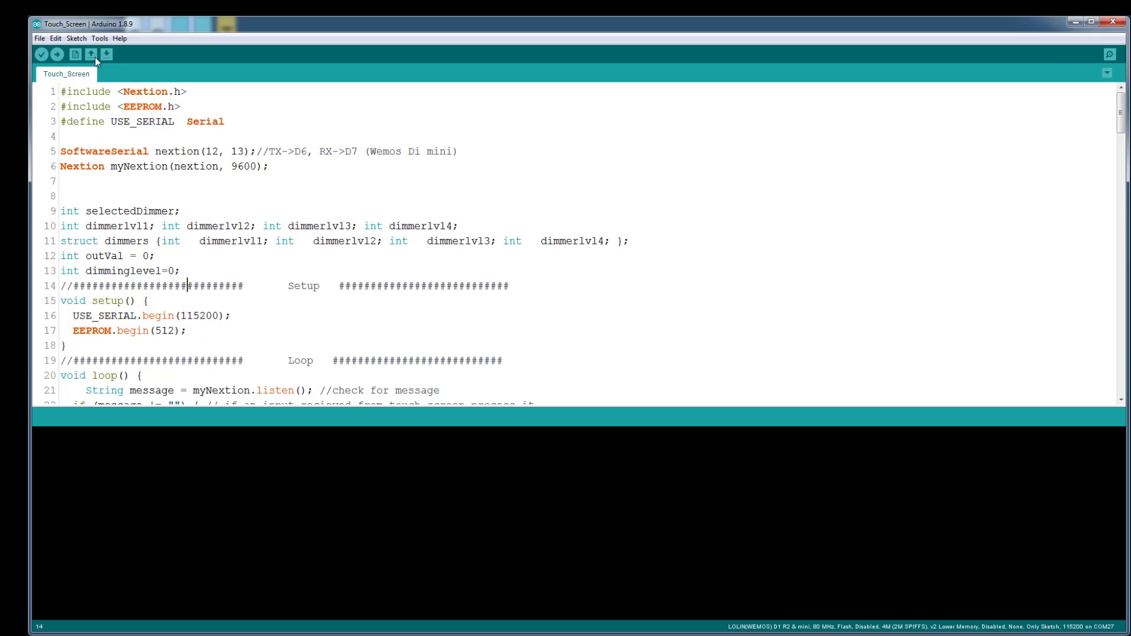
Show the Tools menu board settings for the Touch_Screen sketch (LOLIN(WEMOS) D1 R2 & mini)
{"action": "left_click", "coordinate": [99, 38]}
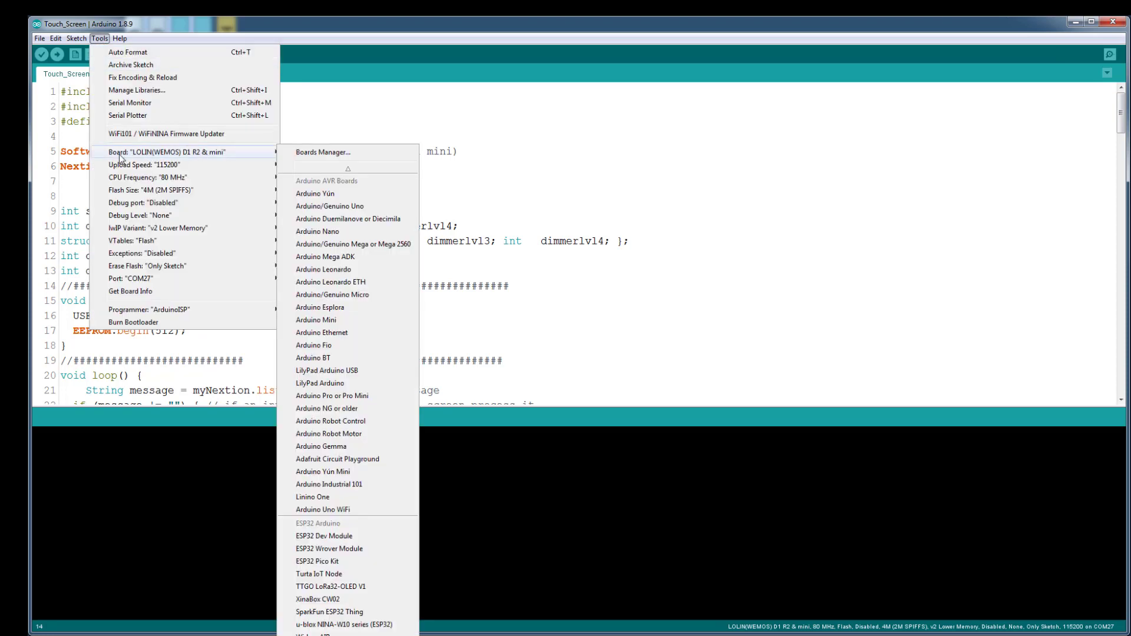
{"action": "mouse_move", "coordinate": [210, 160]}
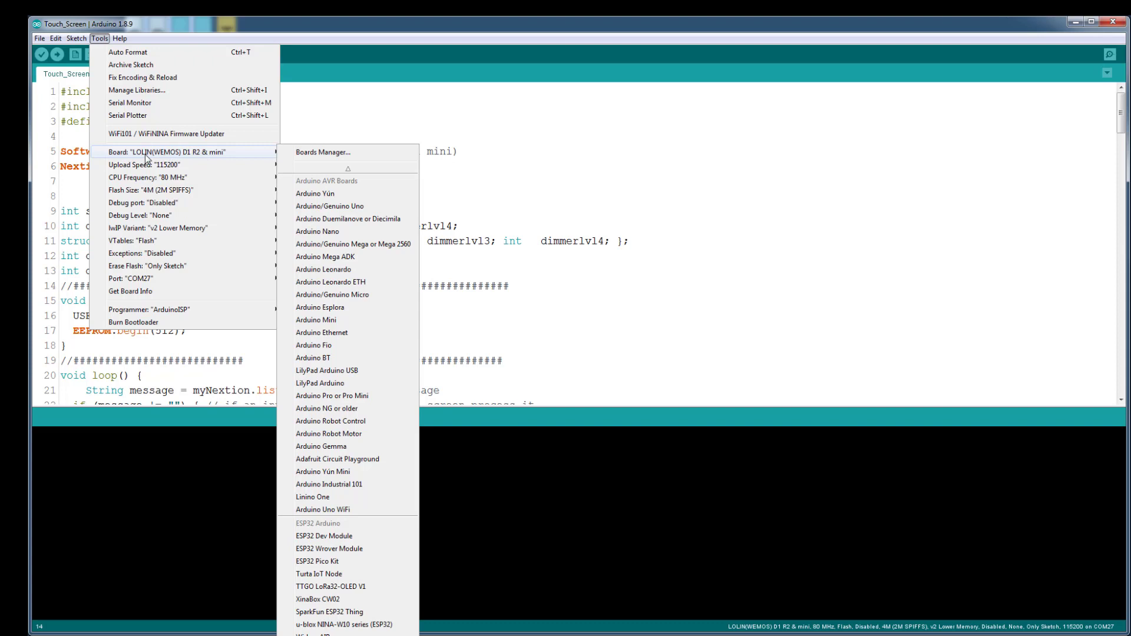
{"action": "mouse_move", "coordinate": [205, 159]}
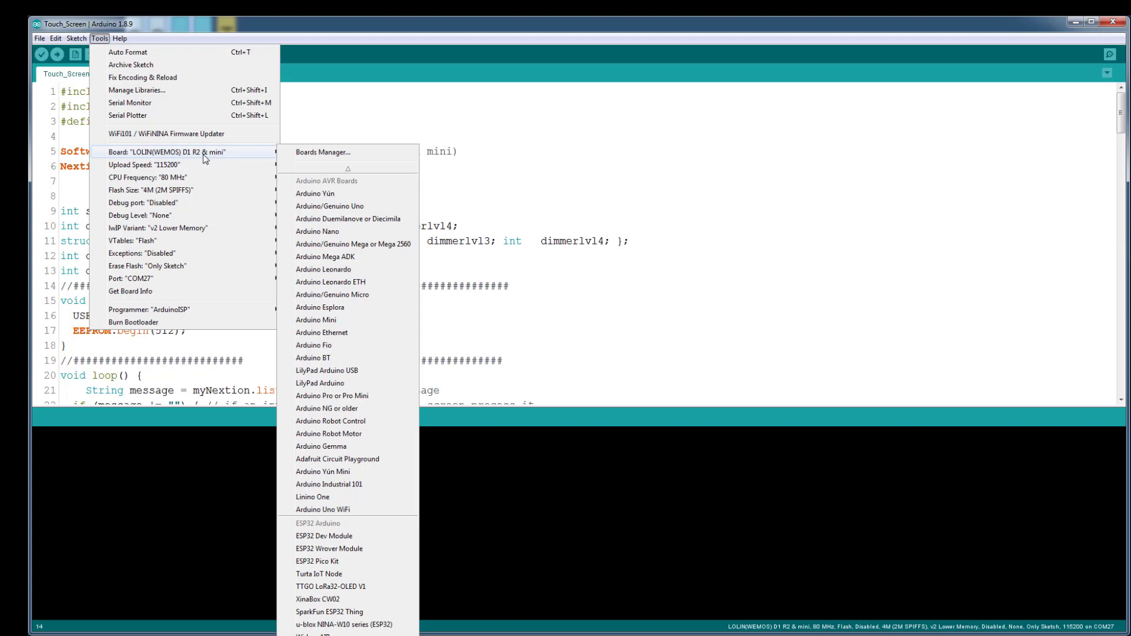
{"action": "mouse_move", "coordinate": [259, 157]}
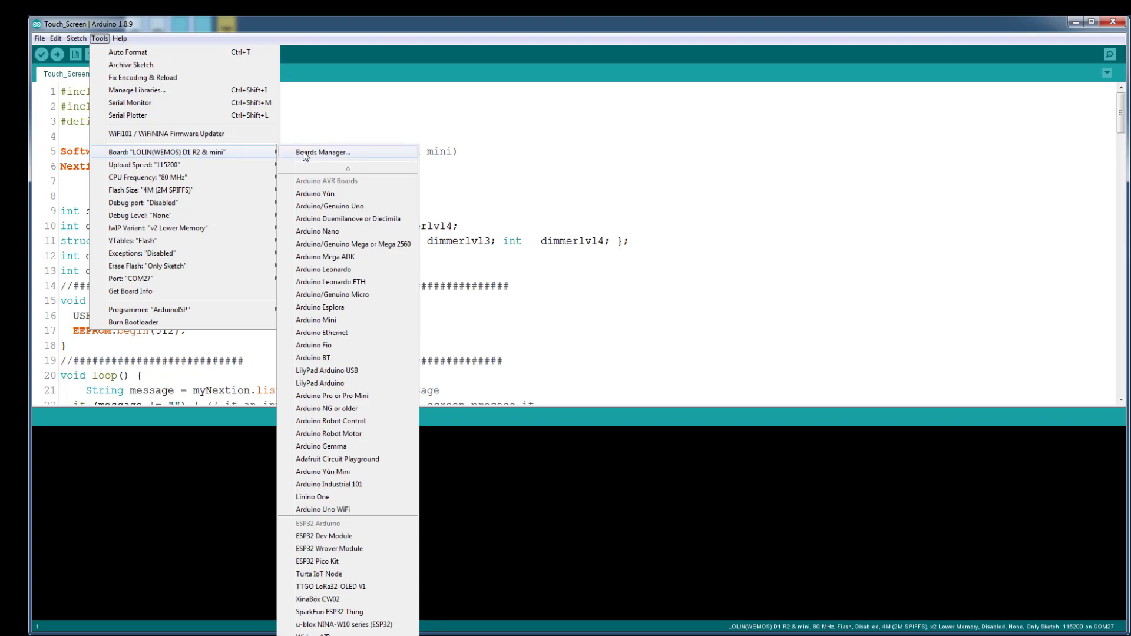
{"action": "mouse_move", "coordinate": [315, 155]}
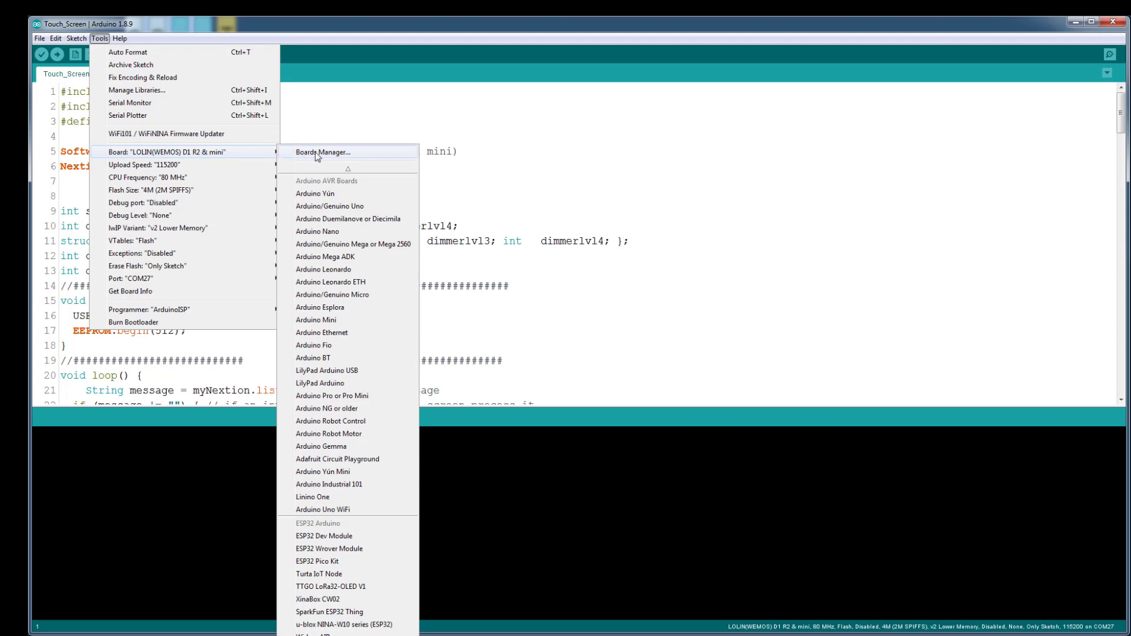
Search Boards Manager for esp8266, confirming 2.5.0 installed, and list its versions
{"action": "left_click", "coordinate": [322, 152]}
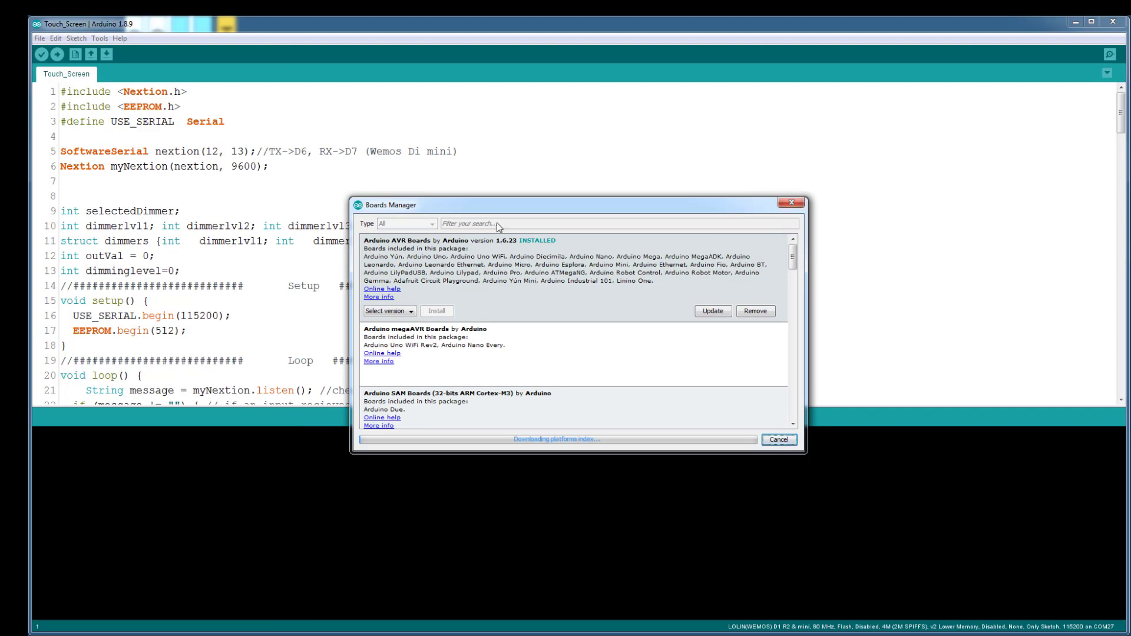
{"action": "type", "text": "esp8266"}
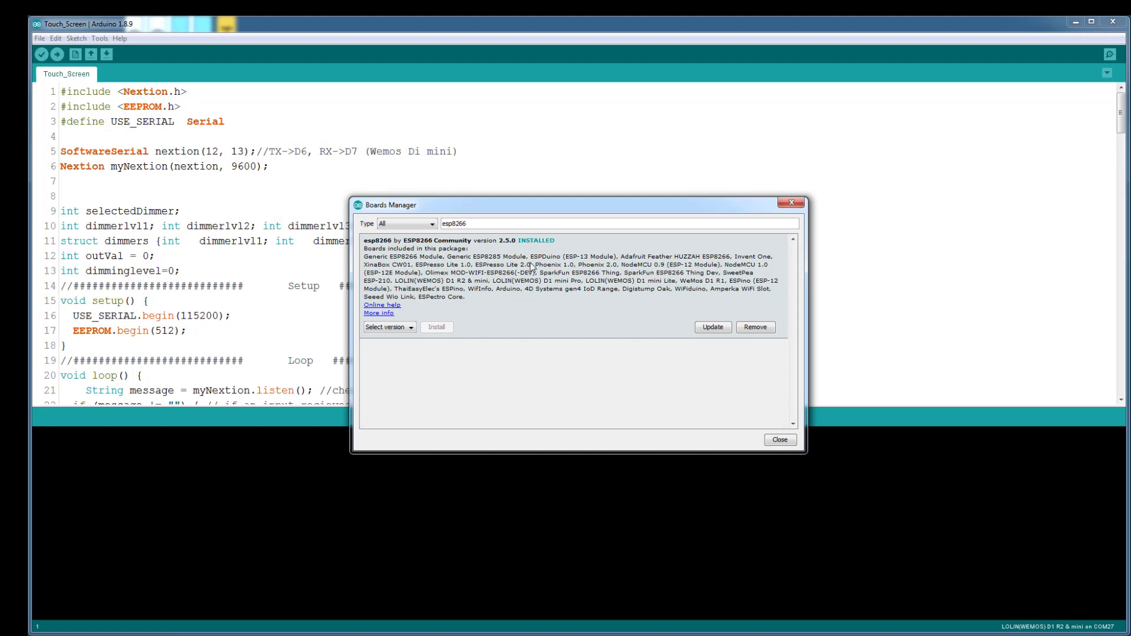
{"action": "mouse_move", "coordinate": [507, 250]}
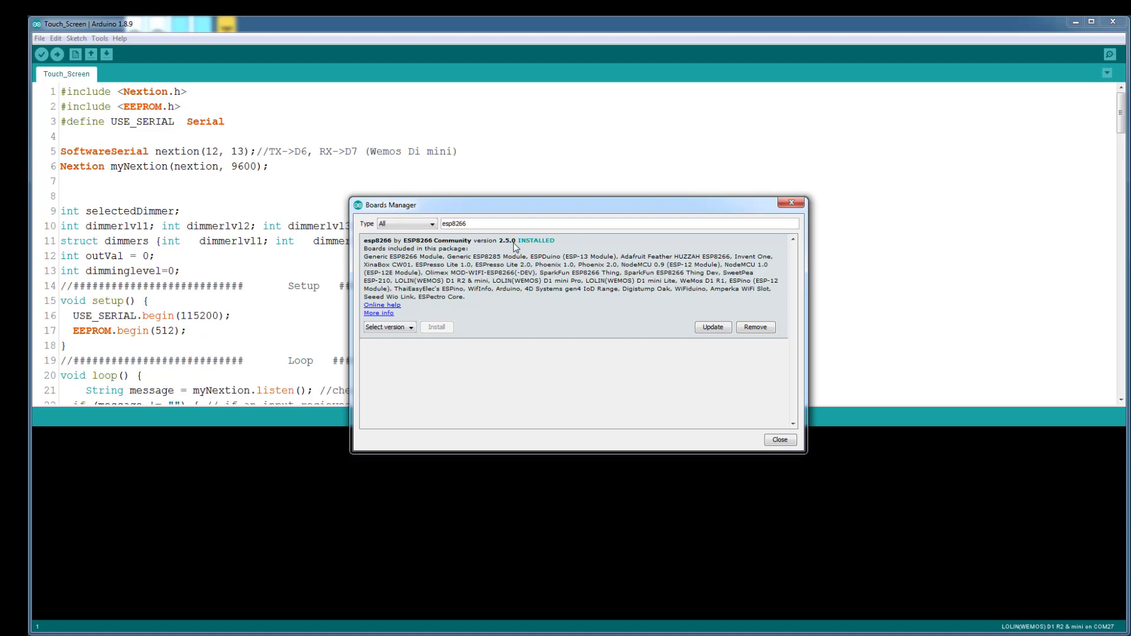
{"action": "left_click", "coordinate": [388, 326]}
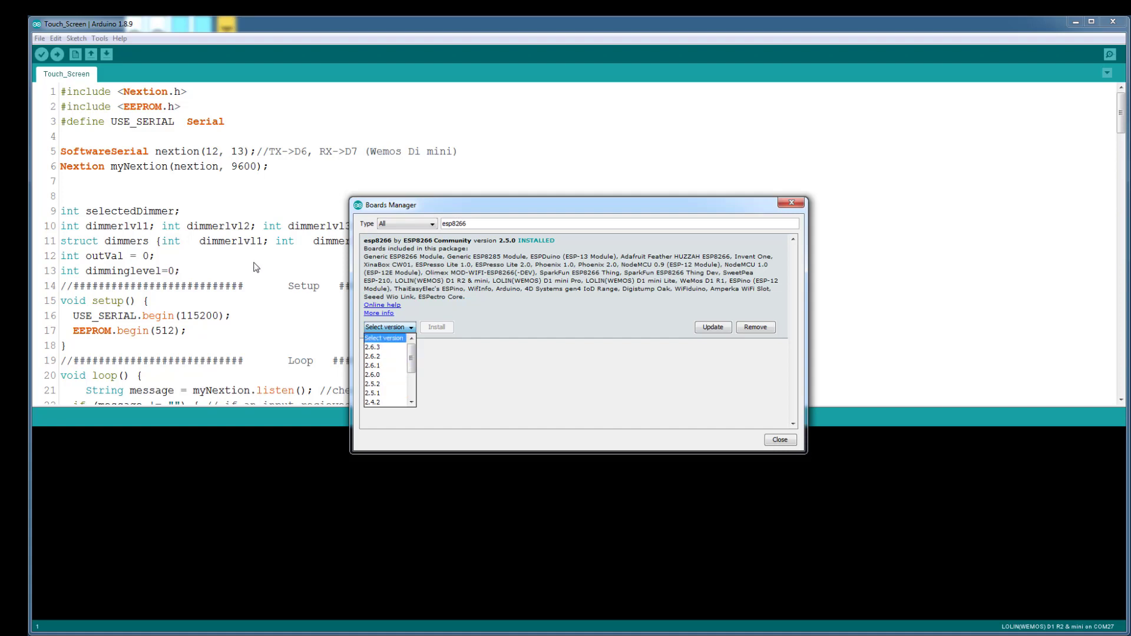
{"action": "mouse_move", "coordinate": [589, 334]}
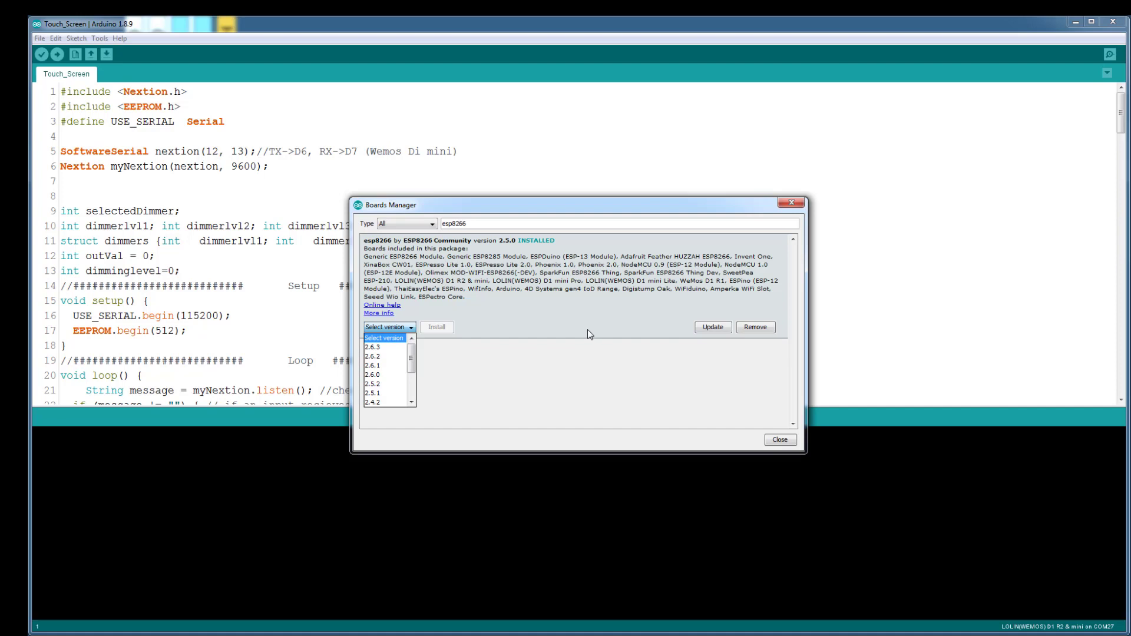
{"action": "mouse_move", "coordinate": [426, 396]}
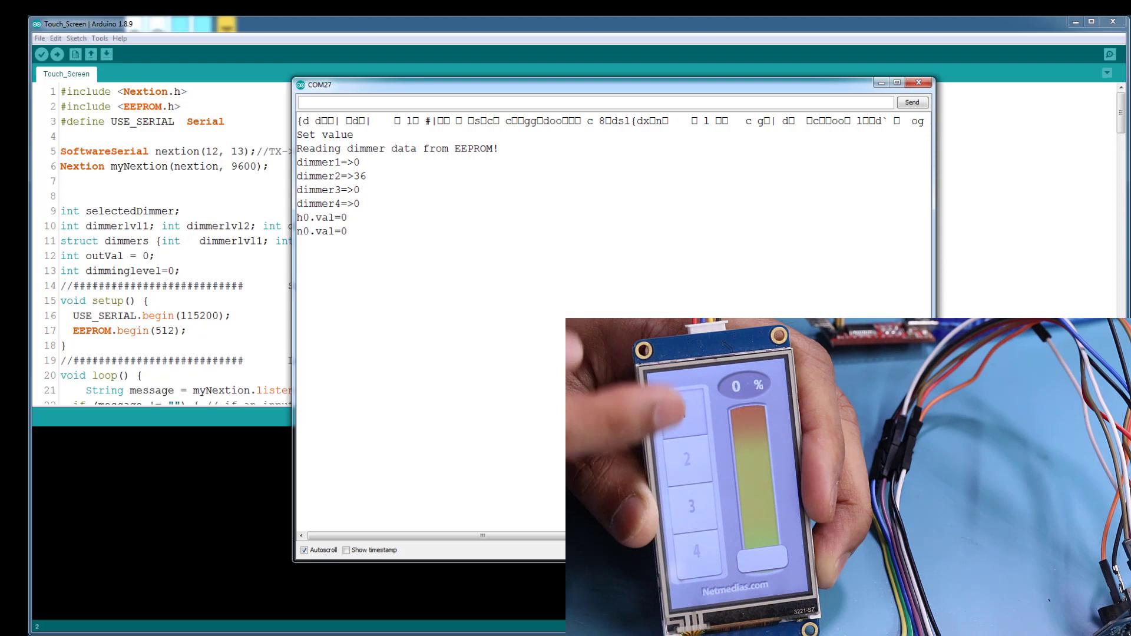
Observe the Serial Monitor on COM27 reporting dimmer levels read from EEPROM
{"action": "left_click", "coordinate": [682, 410]}
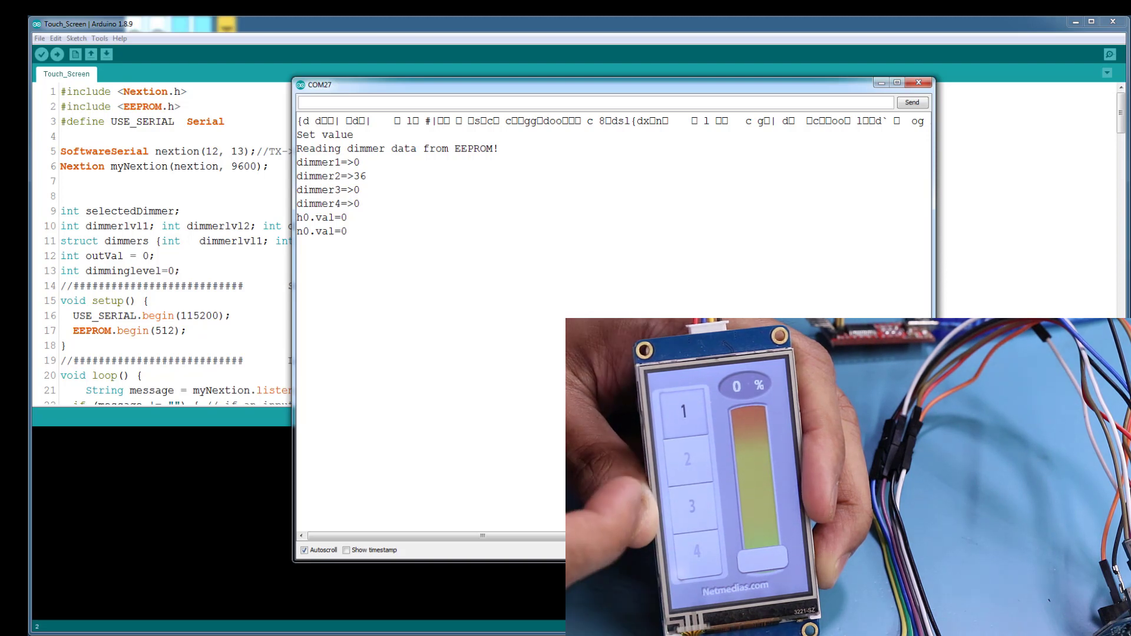